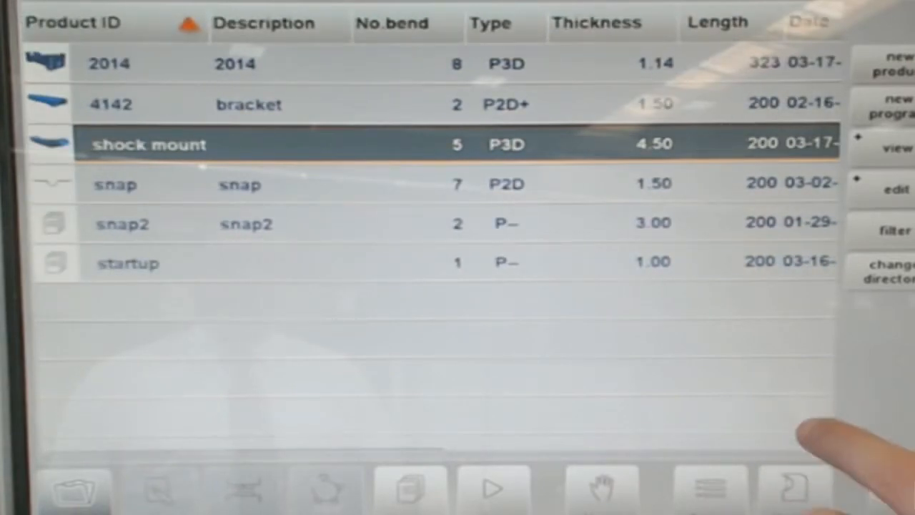
Step: Load the 'shock mount' program and its 3D drawing from the product directory row
{"action": "scroll", "scroll_direction": "right", "scroll_amount": 3}
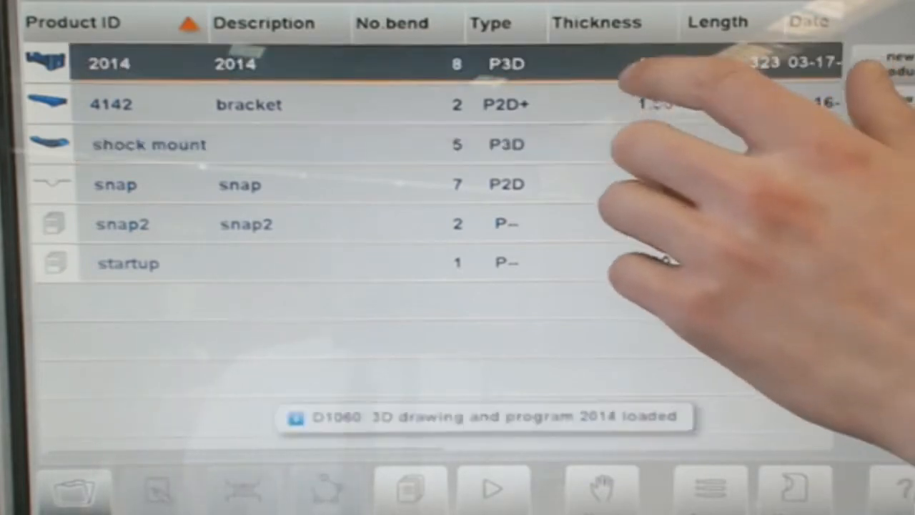
{"action": "left_click", "coordinate": [151, 145]}
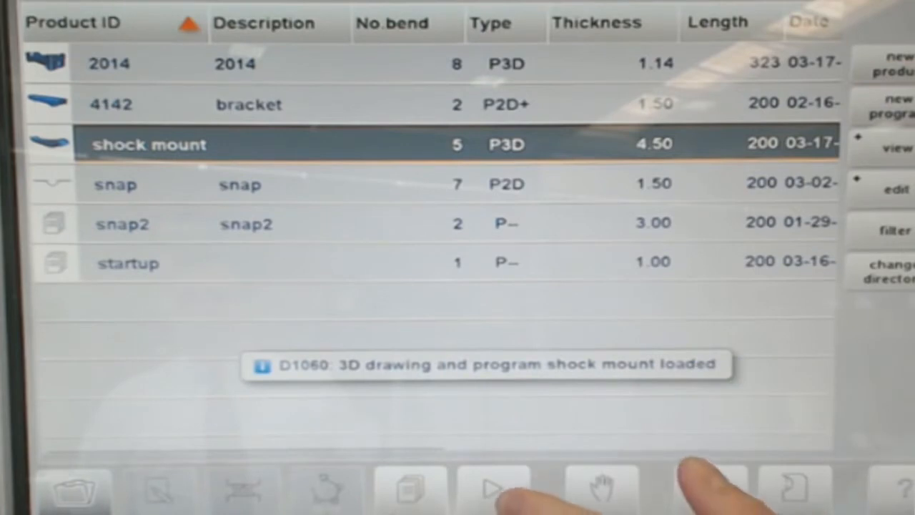
Step: Switch the loaded shock mount program to the production screen with its five bends
{"action": "left_click", "coordinate": [492, 489]}
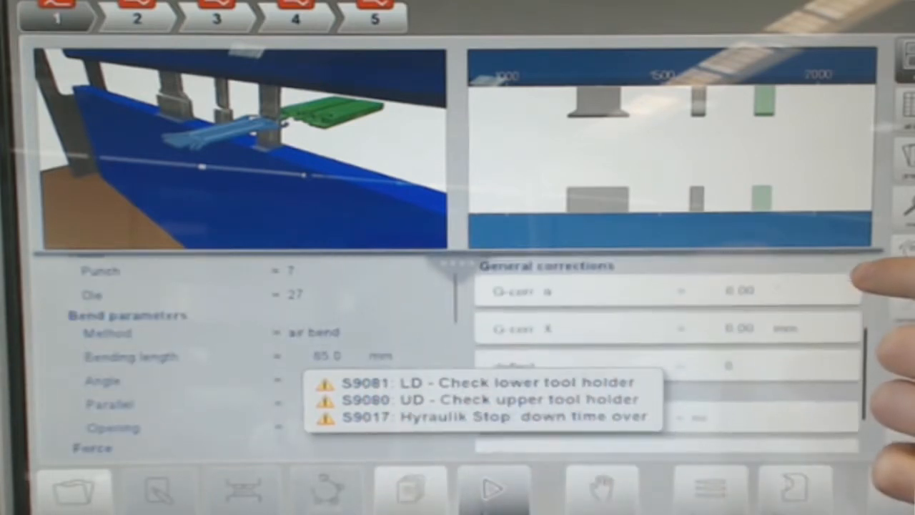
{"action": "scroll", "scroll_direction": "down", "scroll_amount": 3}
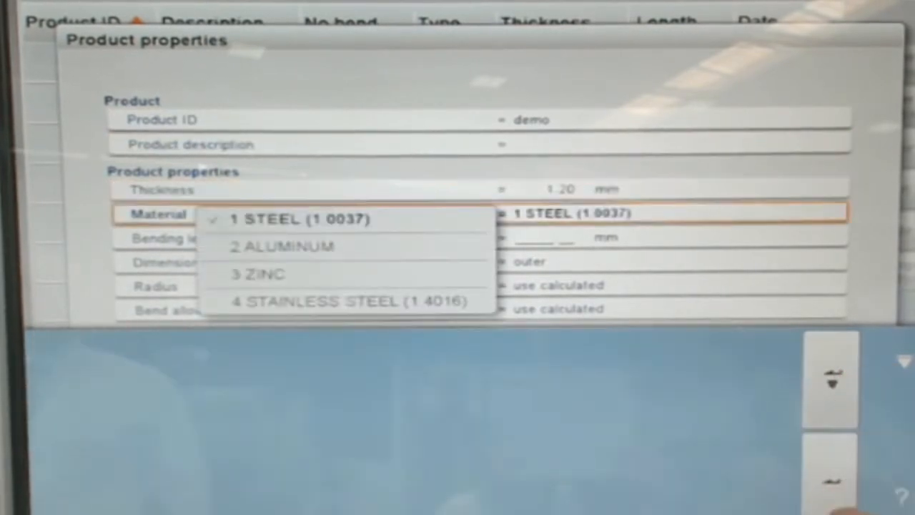
Step: Set the demo product to 1 STEEL, 1.20 mm, 200 mm bending length, and accept the properties
{"action": "left_click", "coordinate": [186, 237]}
{"action": "type", "text": "200"}
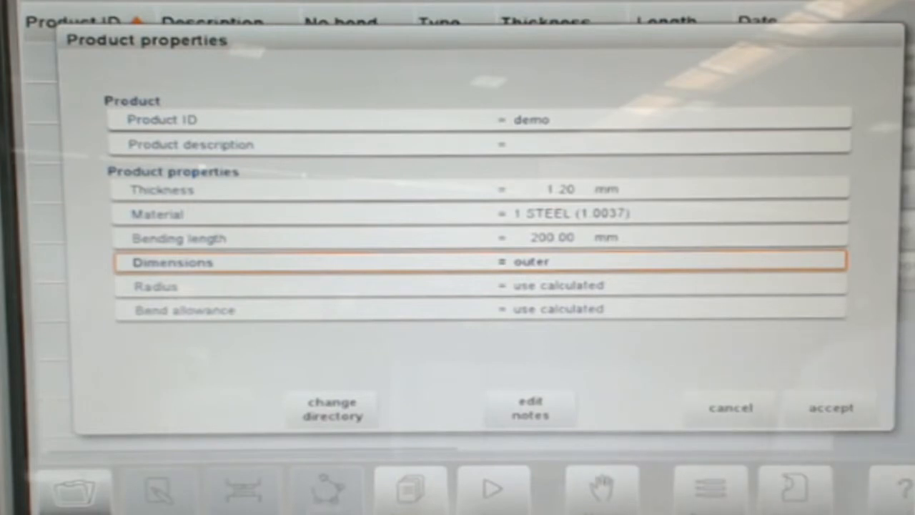
{"action": "left_click", "coordinate": [830, 408]}
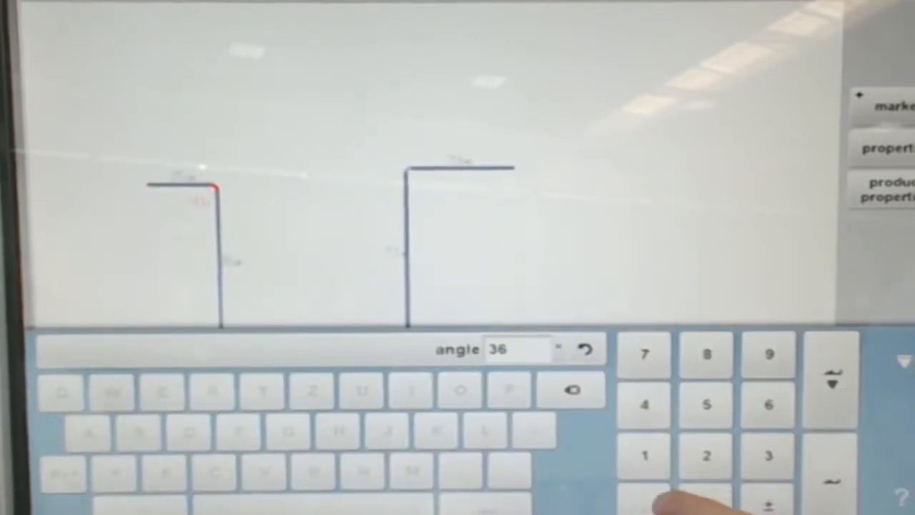
Step: Enter the next line's angle to continue sketching the hat-section profile
{"action": "left_click", "coordinate": [707, 455]}
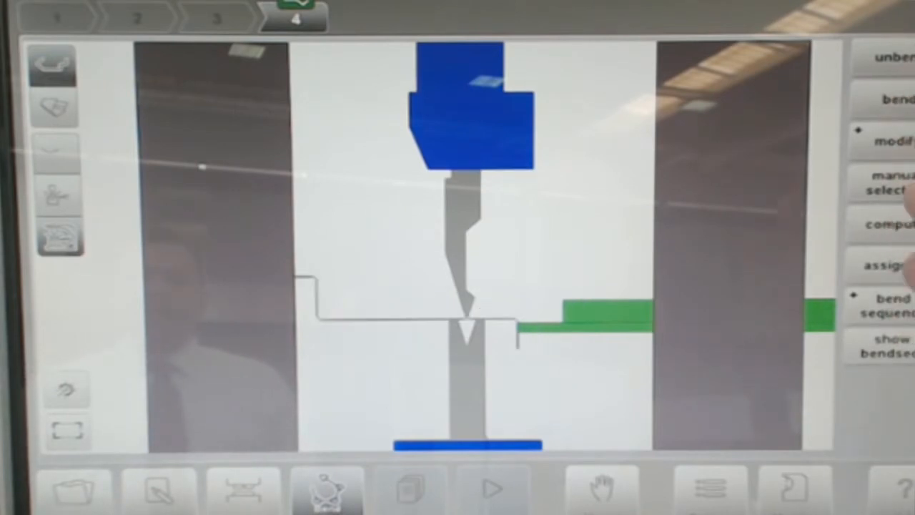
Step: Review the simulated bends 3, 2 and 1 between punch and die
{"action": "left_click", "coordinate": [216, 17]}
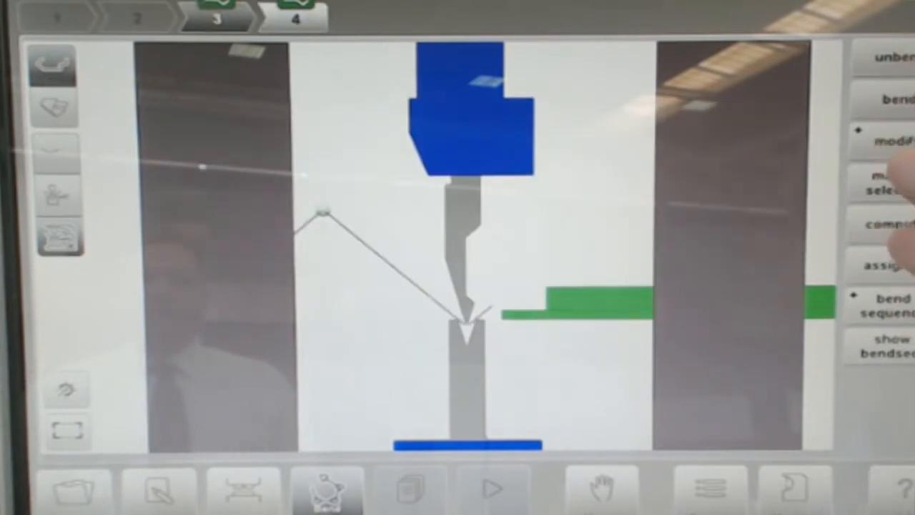
{"action": "left_click", "coordinate": [137, 16]}
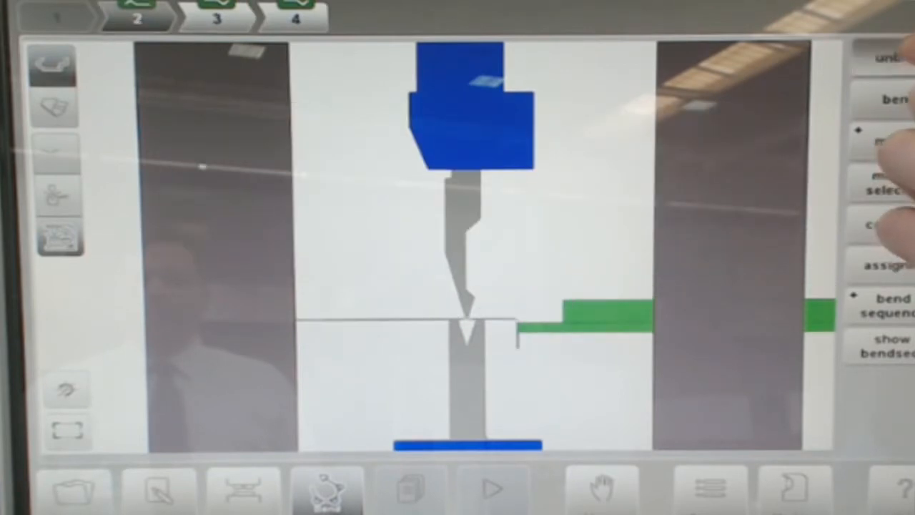
{"action": "left_click", "coordinate": [55, 16]}
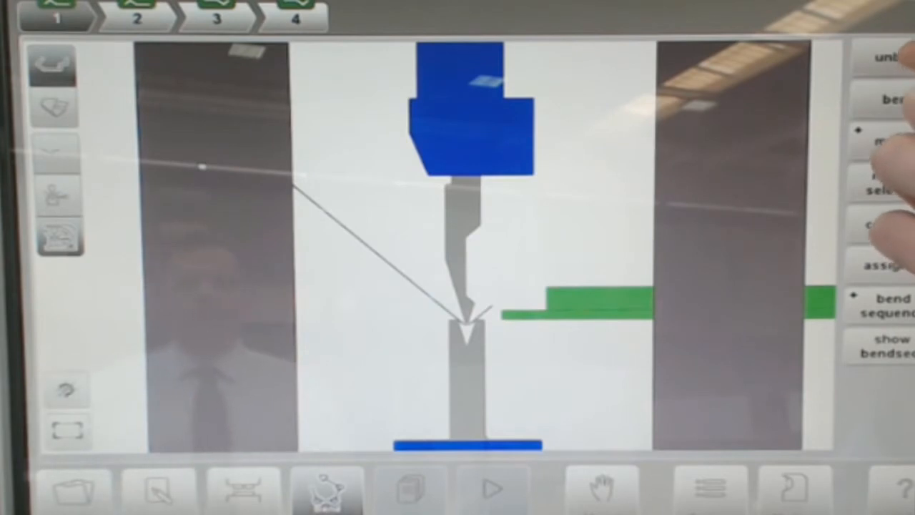